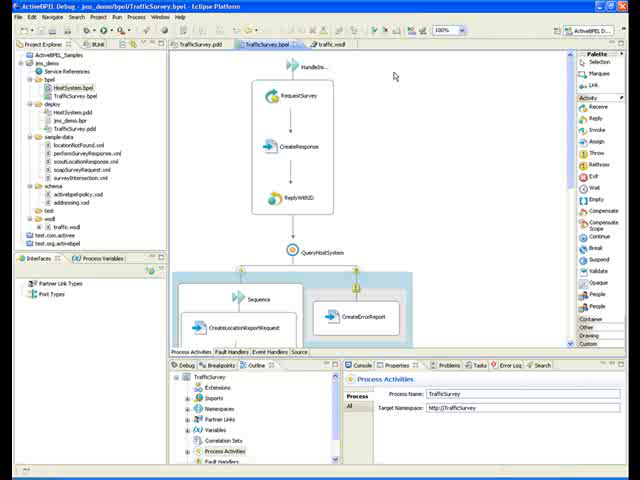
{"action": "mouse_move", "coordinate": [396, 76]}
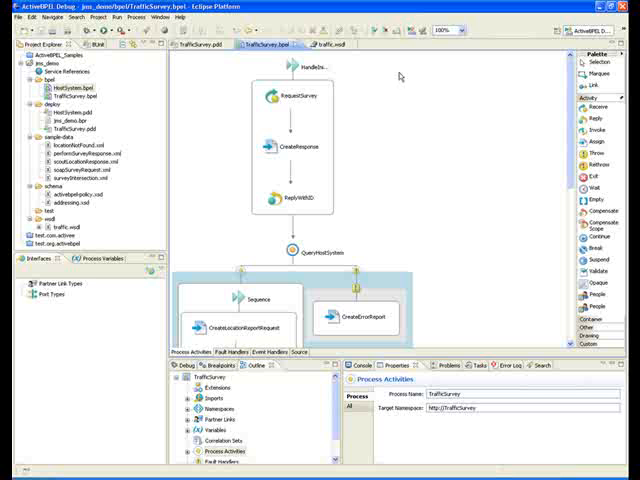
{"action": "mouse_move", "coordinate": [400, 76]}
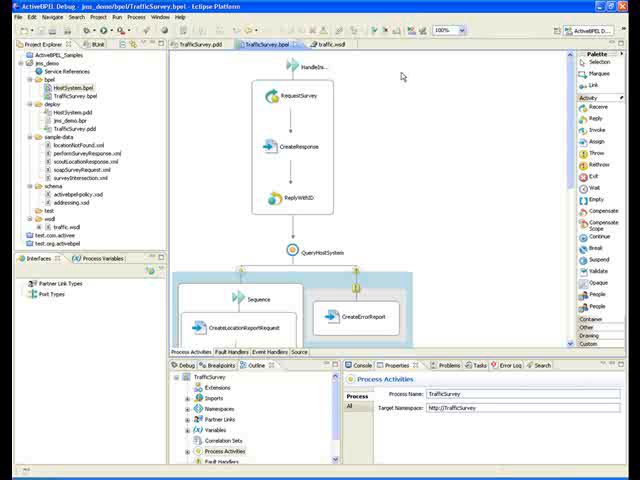
{"action": "mouse_move", "coordinate": [476, 112]}
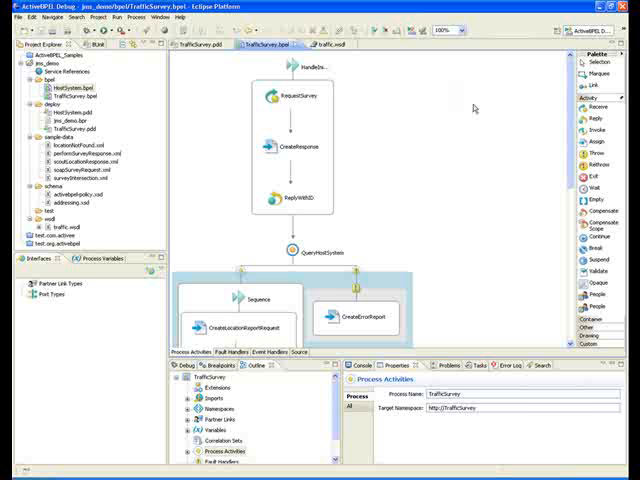
{"action": "mouse_move", "coordinate": [474, 98]}
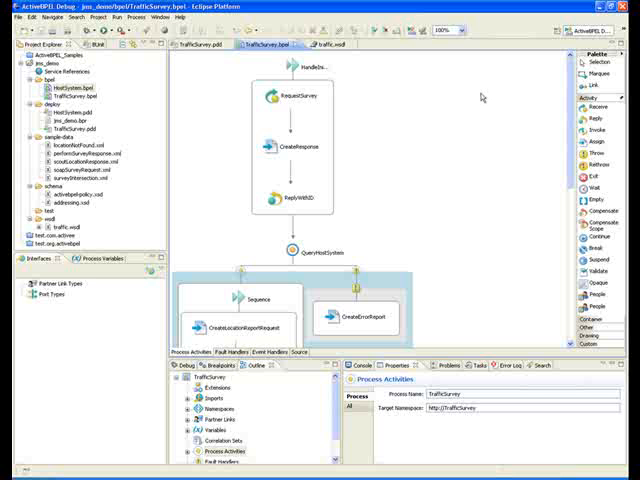
{"action": "mouse_move", "coordinate": [480, 96]}
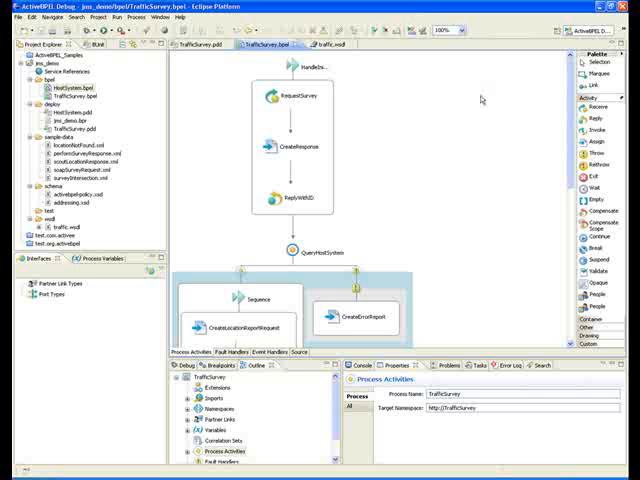
{"action": "mouse_move", "coordinate": [480, 100]}
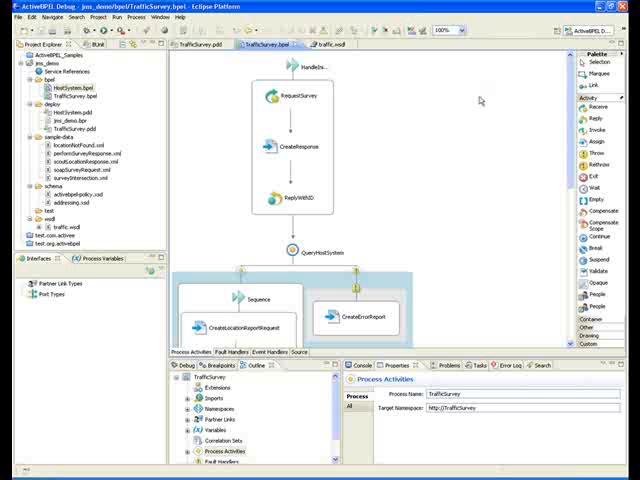
{"action": "mouse_move", "coordinate": [470, 104]}
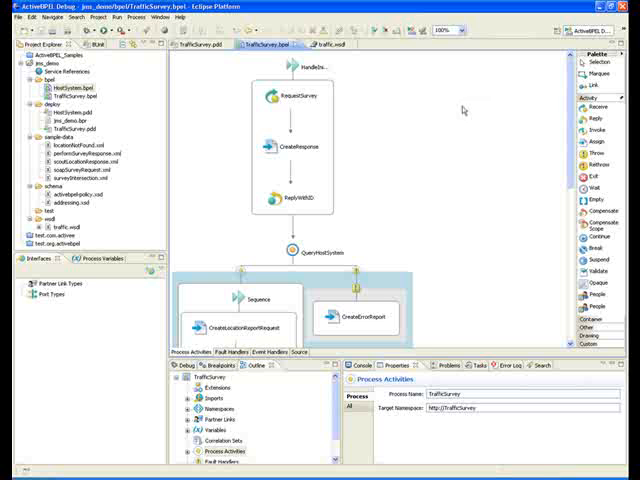
{"action": "mouse_move", "coordinate": [456, 110]}
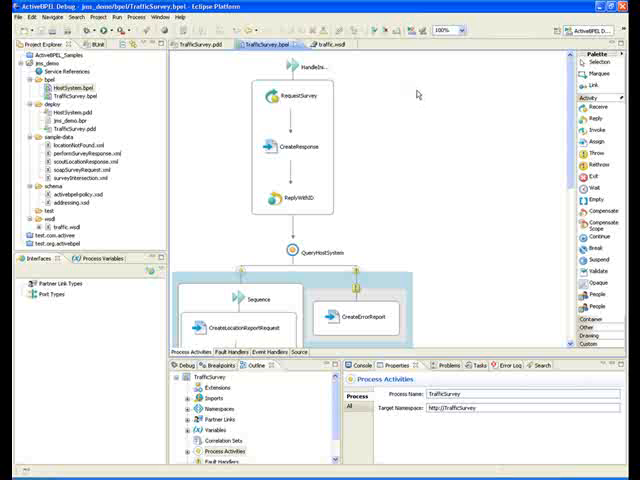
{"action": "mouse_move", "coordinate": [414, 94]}
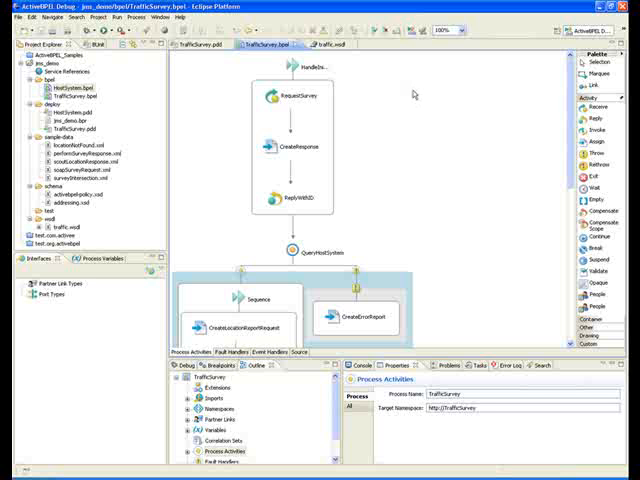
{"action": "mouse_move", "coordinate": [412, 94]}
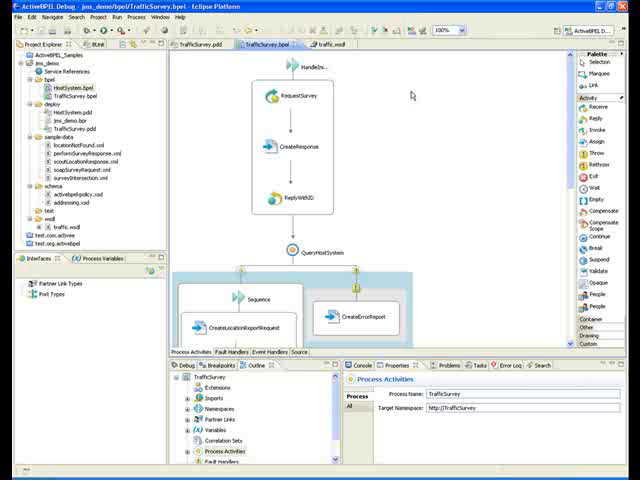
{"action": "mouse_move", "coordinate": [410, 94]}
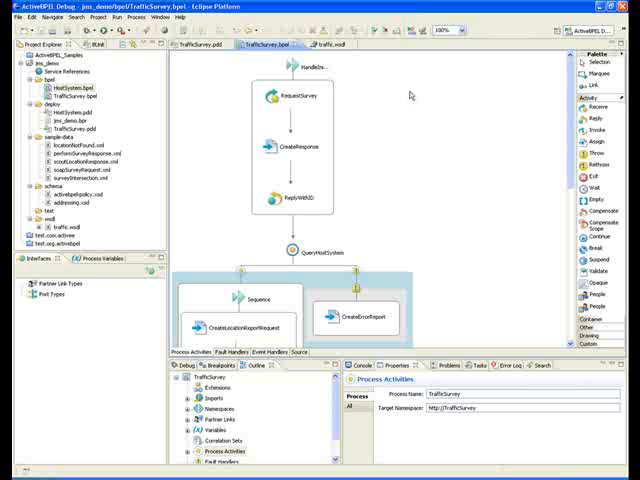
{"action": "mouse_move", "coordinate": [412, 96]}
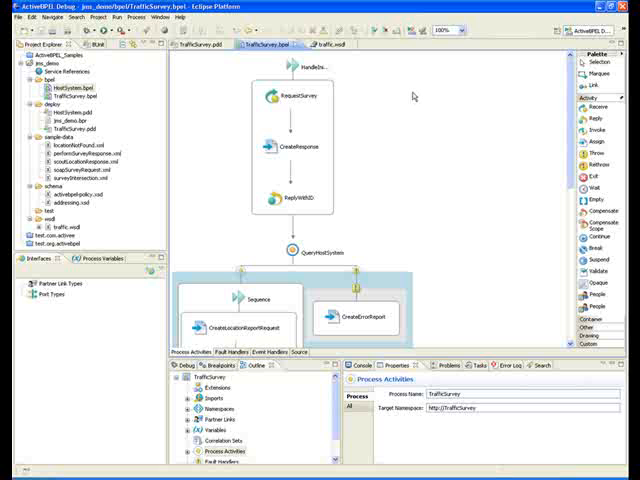
{"action": "mouse_move", "coordinate": [410, 96]}
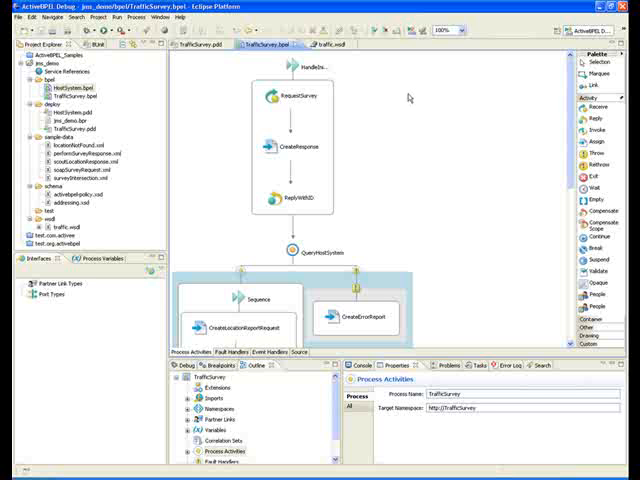
{"action": "mouse_move", "coordinate": [408, 98]}
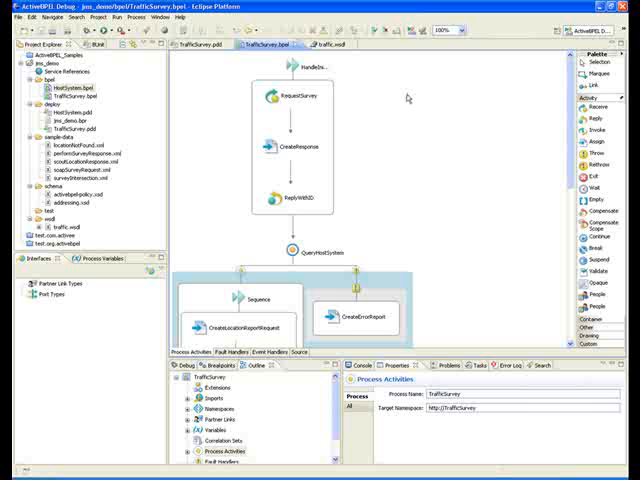
{"action": "mouse_move", "coordinate": [404, 96]}
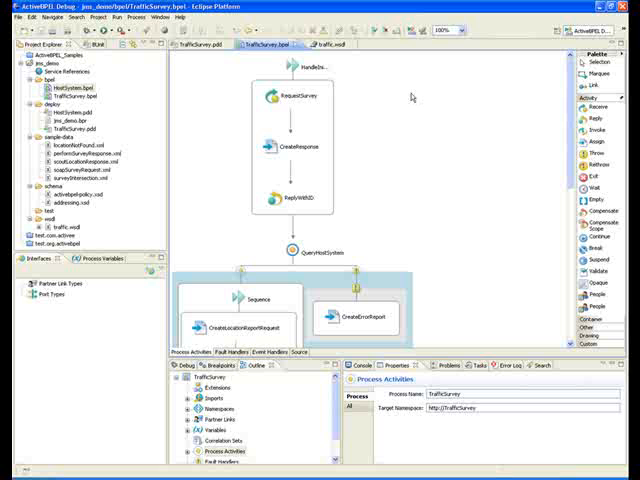
{"action": "mouse_move", "coordinate": [410, 98]}
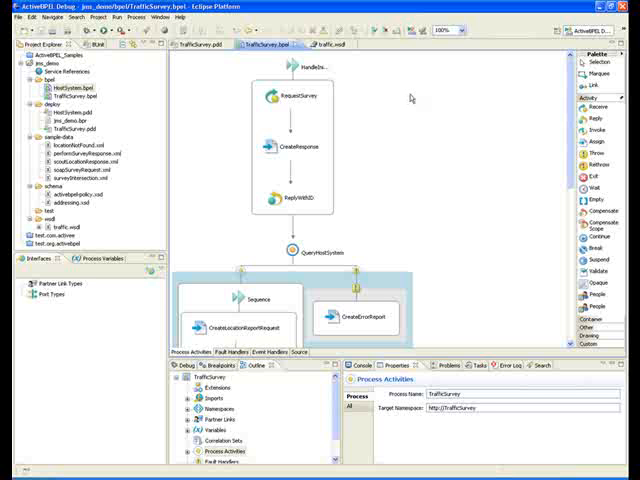
{"action": "mouse_move", "coordinate": [412, 98]}
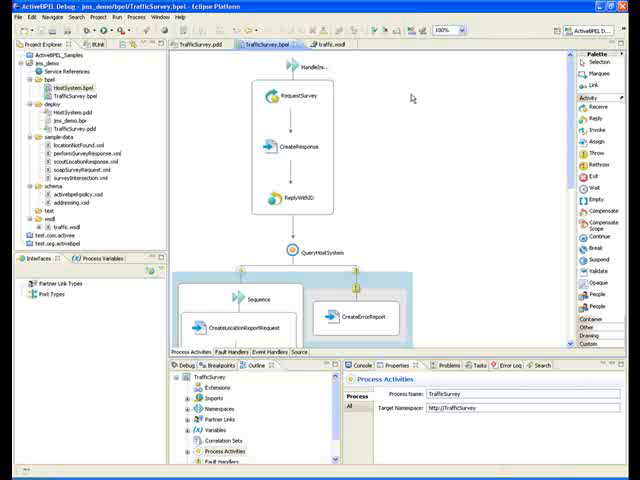
{"action": "mouse_move", "coordinate": [412, 96]}
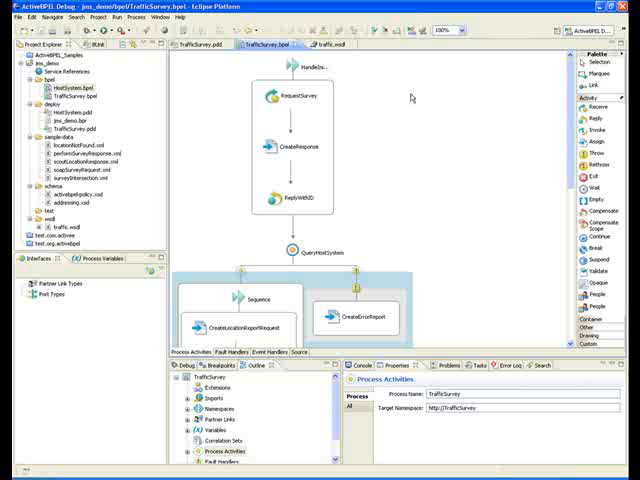
{"action": "mouse_move", "coordinate": [410, 96]}
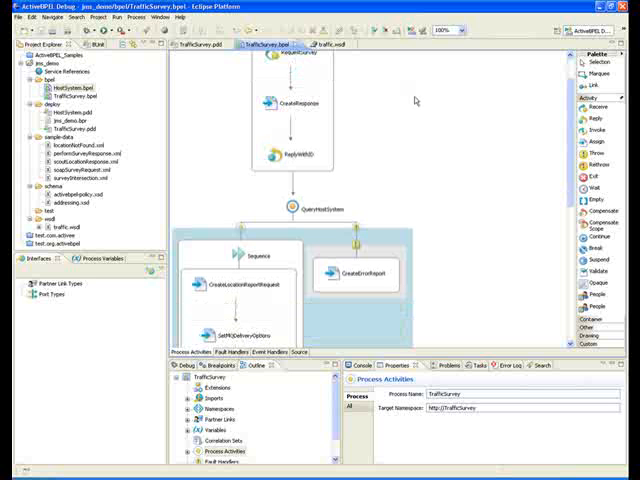
{"action": "mouse_move", "coordinate": [420, 96]}
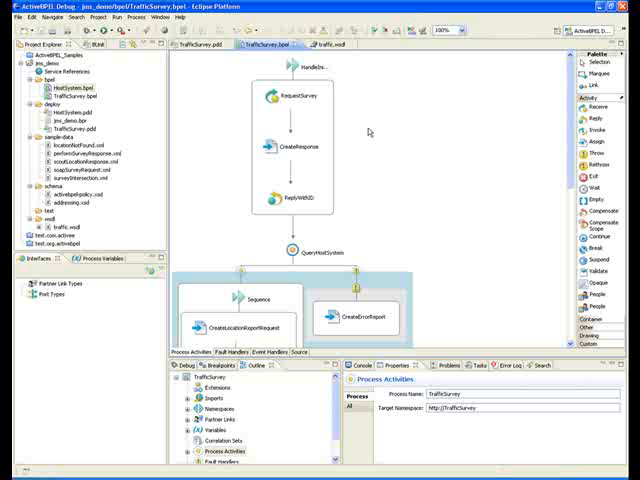
{"action": "mouse_move", "coordinate": [400, 126]}
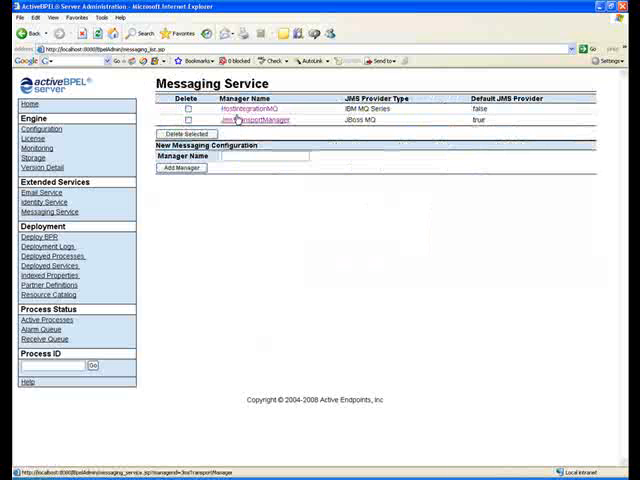
Step: Show the MQ Series messaging manager's configuration with its initial context, queues and listeners
{"action": "left_click", "coordinate": [236, 120]}
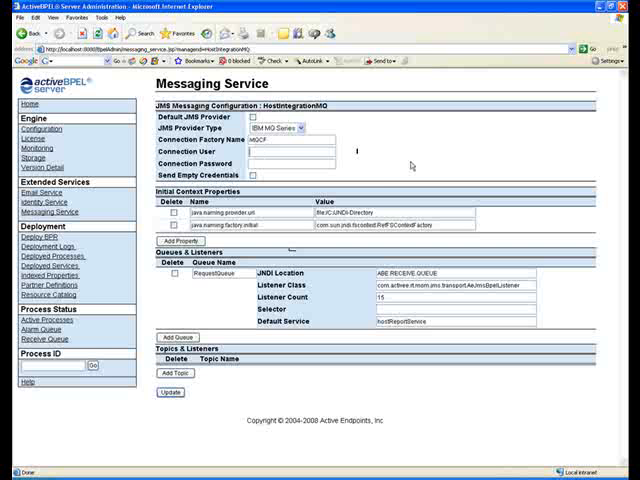
{"action": "mouse_move", "coordinate": [398, 252]}
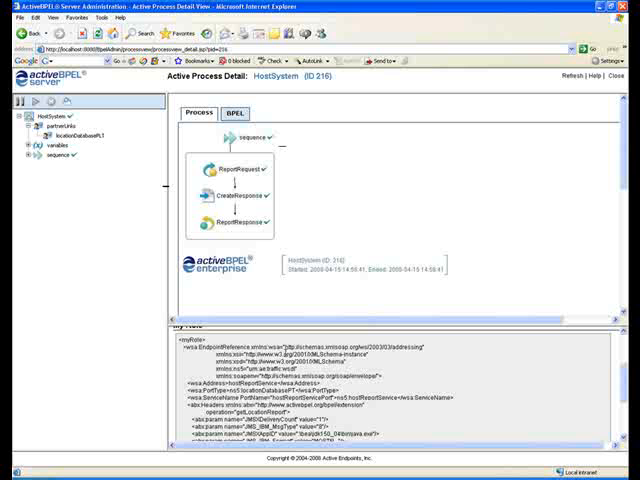
{"action": "mouse_move", "coordinate": [284, 348]}
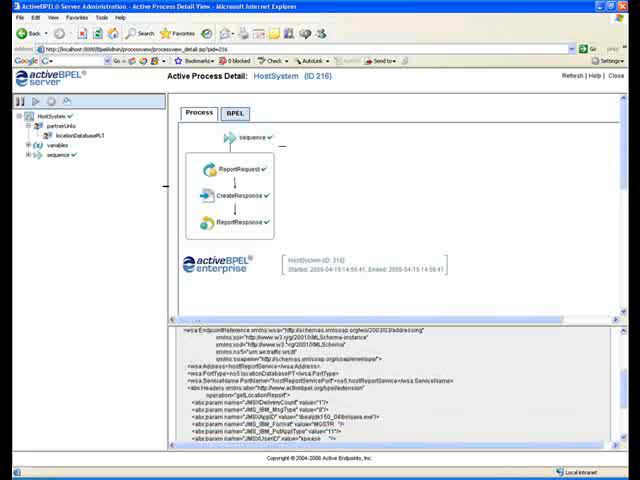
Step: Scroll through the HostSystem process detail's variable XML below the activity diagram
{"action": "scroll", "scroll_direction": "down", "scroll_amount": 3}
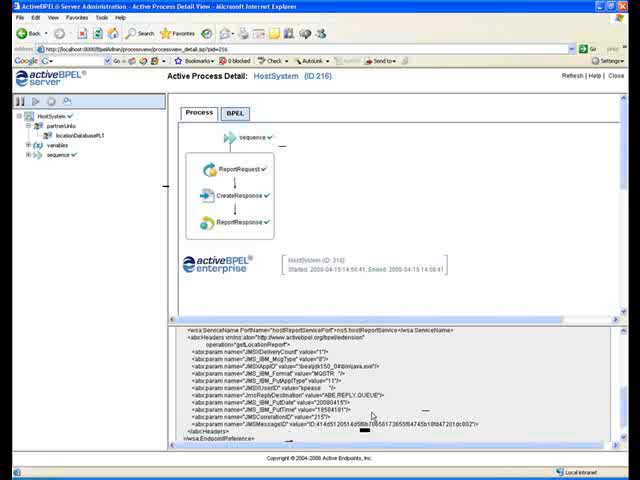
{"action": "mouse_move", "coordinate": [376, 412]}
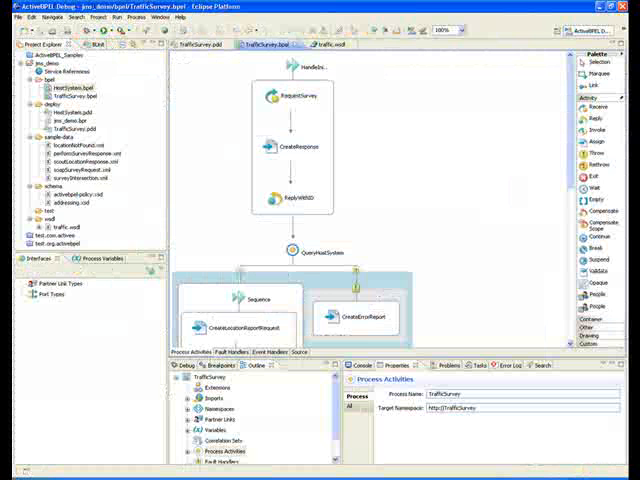
{"action": "mouse_move", "coordinate": [420, 124]}
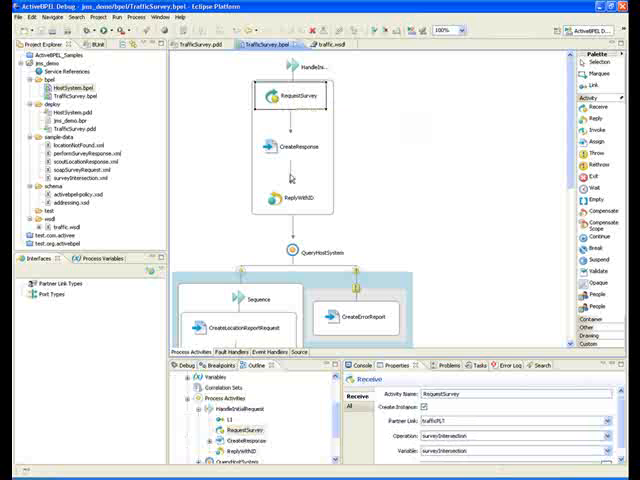
{"action": "left_click", "coordinate": [294, 154]}
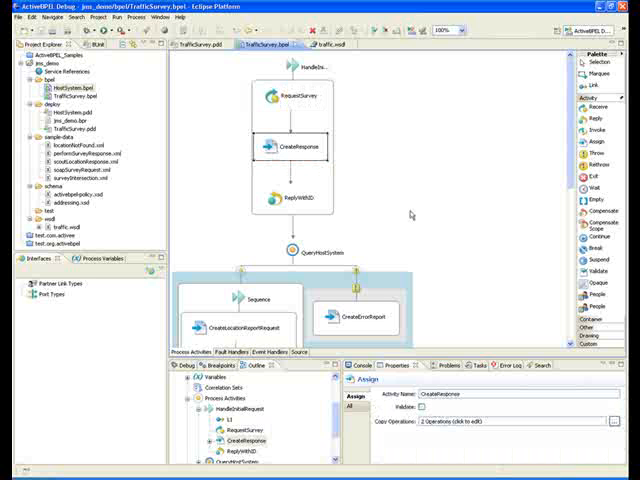
{"action": "mouse_move", "coordinate": [412, 214]}
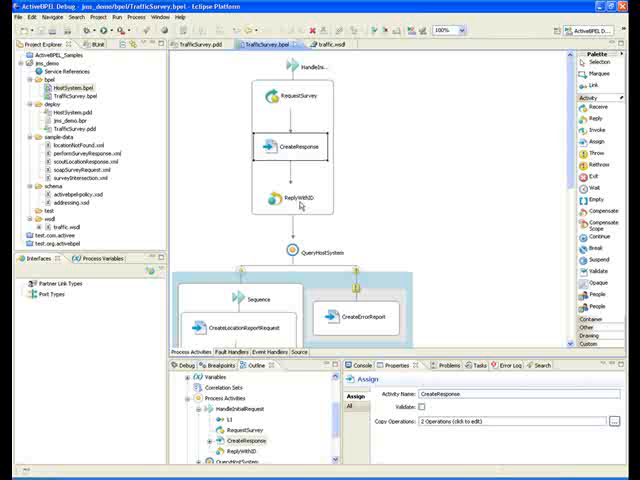
{"action": "mouse_move", "coordinate": [290, 208]}
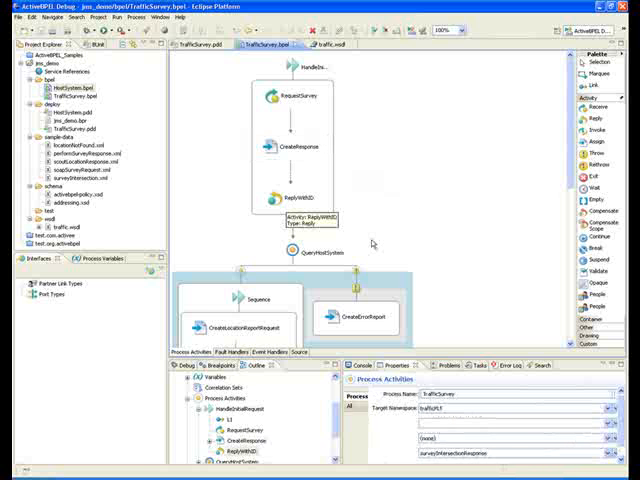
{"action": "left_click", "coordinate": [292, 208]}
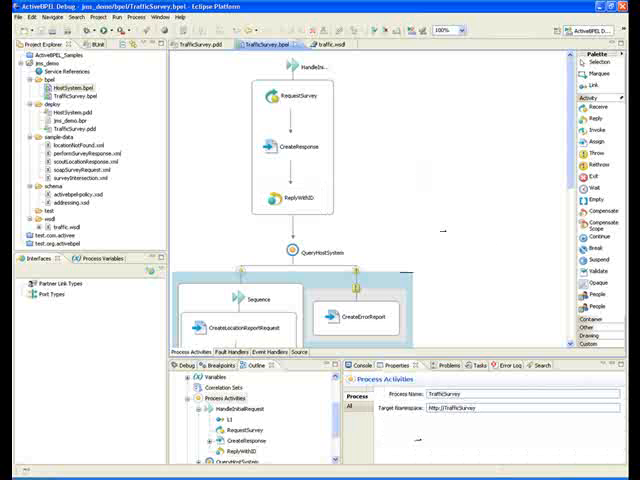
{"action": "mouse_move", "coordinate": [420, 146]}
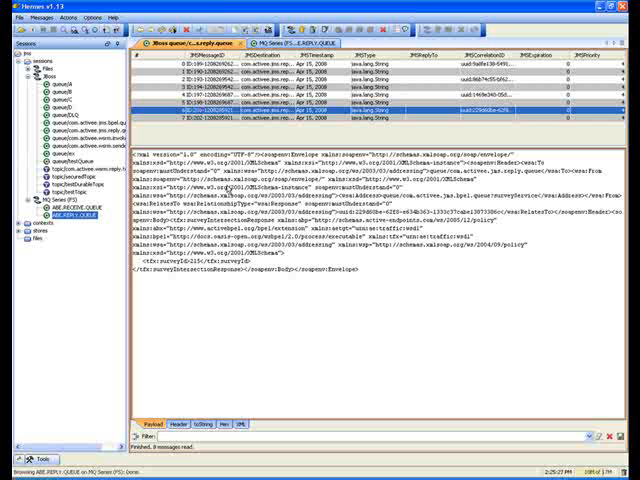
{"action": "mouse_move", "coordinate": [444, 272]}
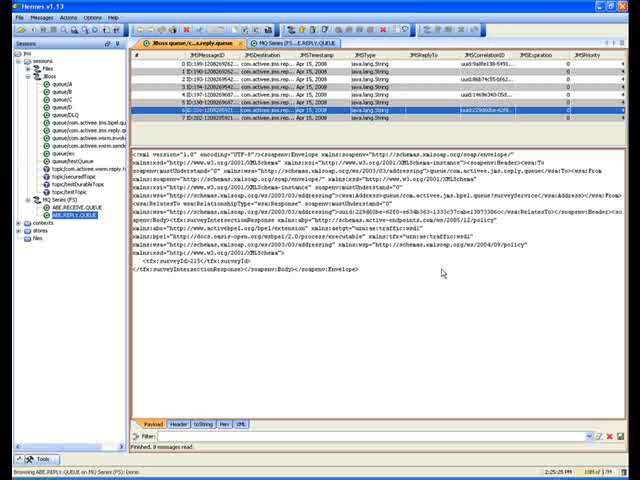
{"action": "mouse_move", "coordinate": [480, 268]}
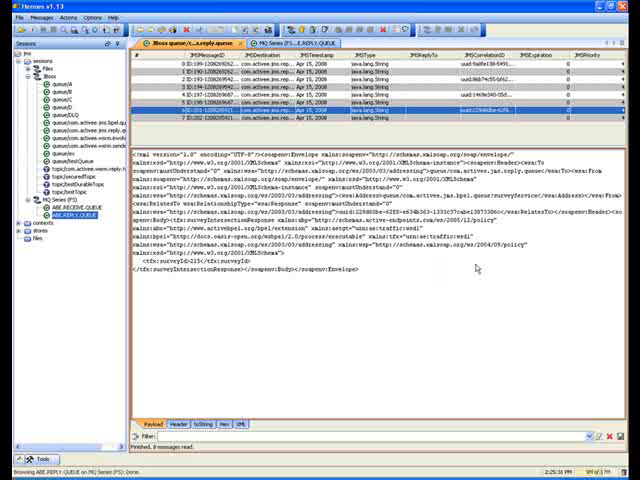
{"action": "mouse_move", "coordinate": [476, 268]}
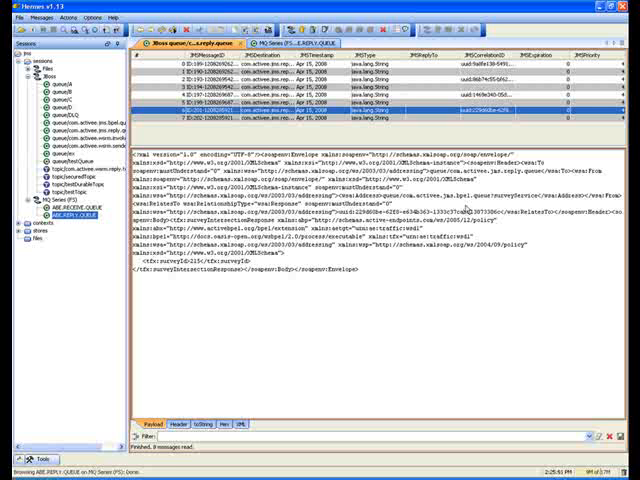
{"action": "mouse_move", "coordinate": [462, 208]}
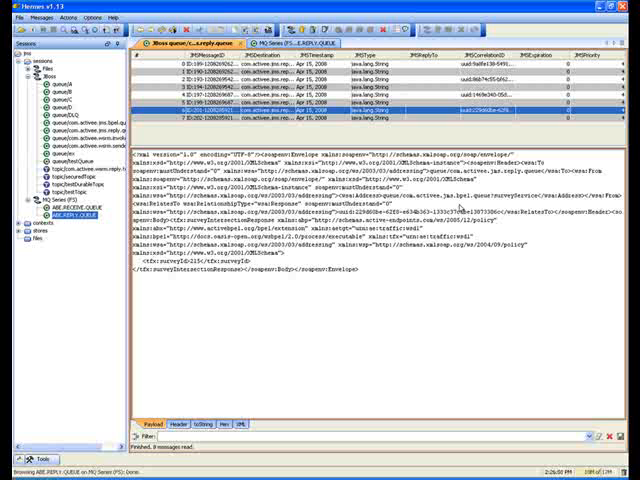
{"action": "mouse_move", "coordinate": [460, 208]}
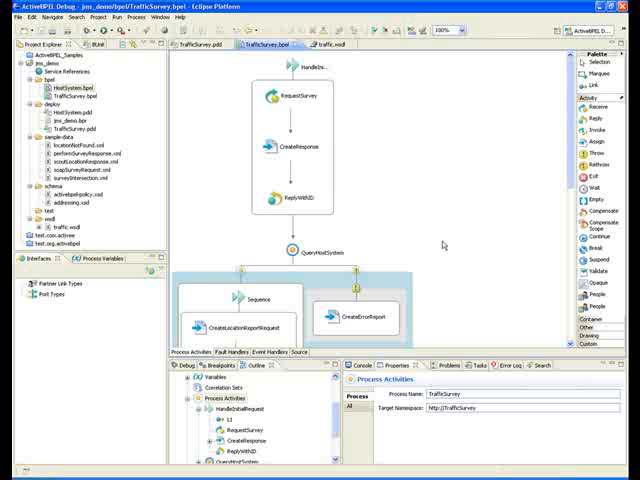
{"action": "scroll", "scroll_direction": "down", "scroll_amount": 3}
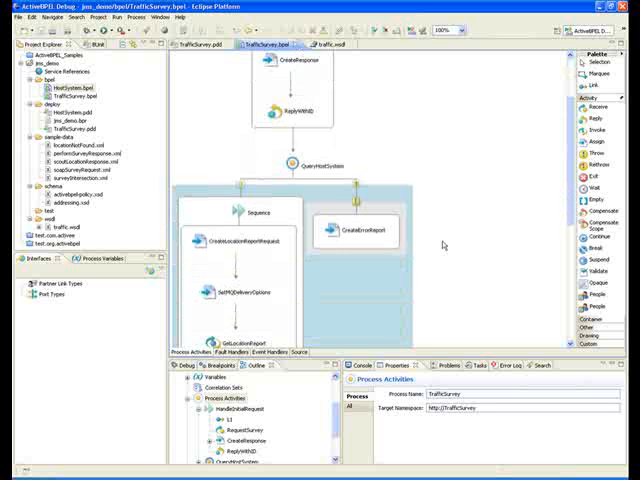
{"action": "scroll", "scroll_direction": "down", "scroll_amount": 3}
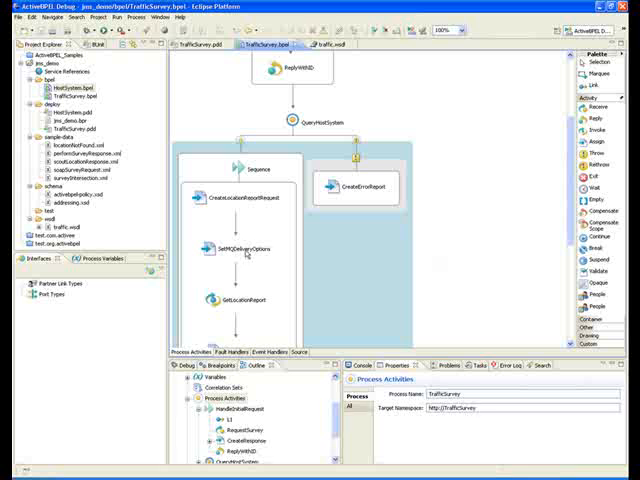
{"action": "left_click", "coordinate": [232, 248]}
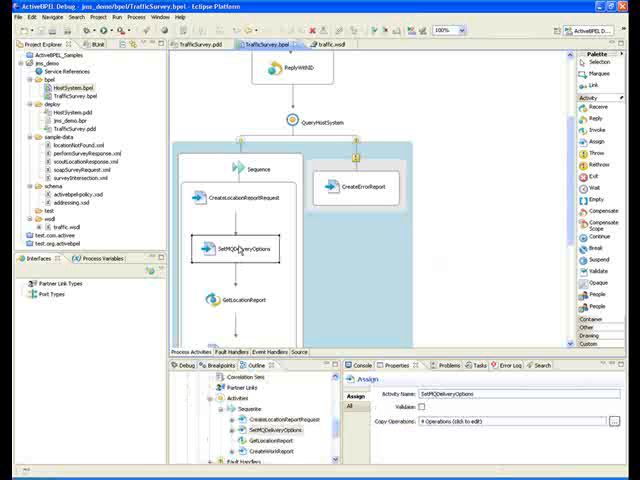
{"action": "mouse_move", "coordinate": [236, 246]}
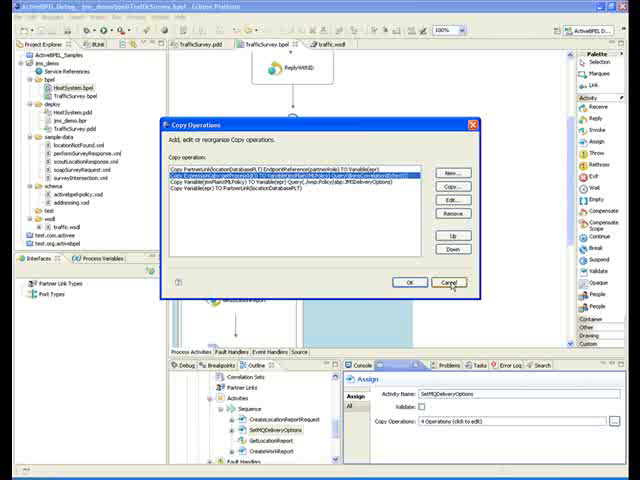
{"action": "left_click", "coordinate": [448, 282]}
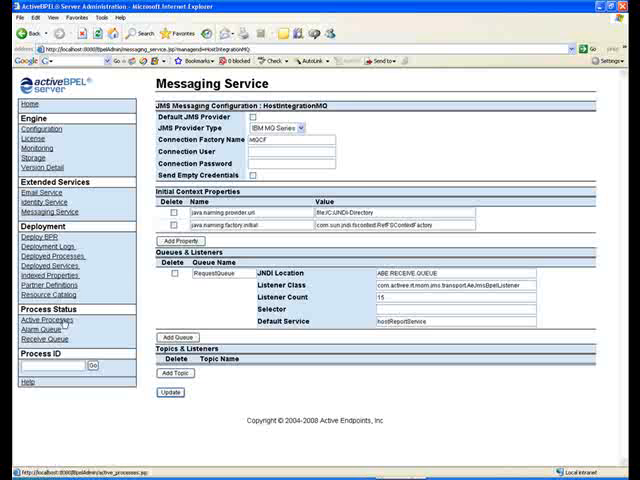
Step: Go to Active Processes to reach the running TrafficSurvey instance
{"action": "left_click", "coordinate": [44, 310]}
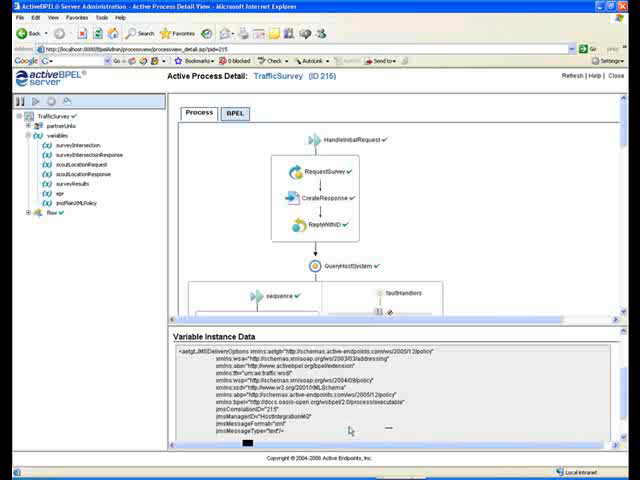
{"action": "mouse_move", "coordinate": [362, 416]}
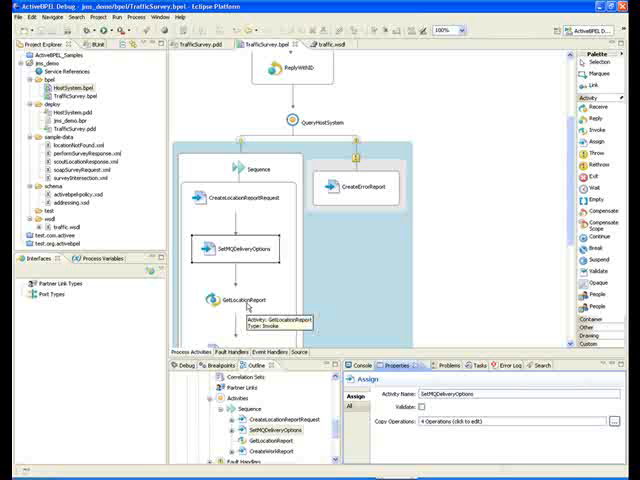
{"action": "left_click", "coordinate": [236, 300]}
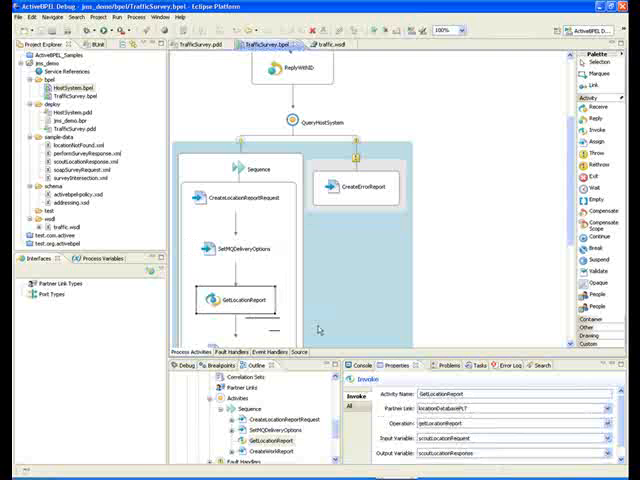
{"action": "mouse_move", "coordinate": [442, 232]}
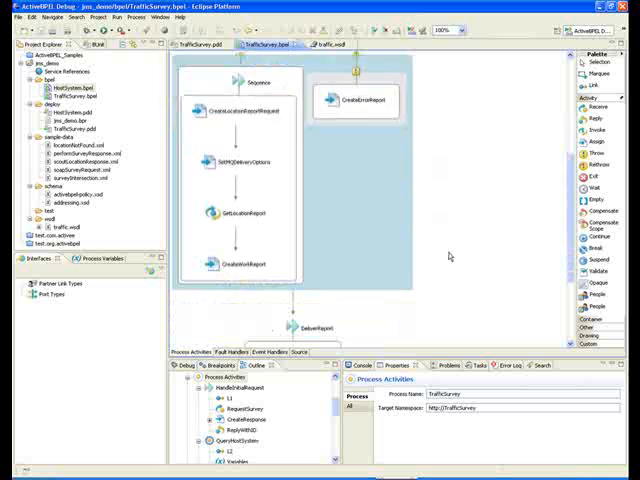
{"action": "scroll", "scroll_direction": "down", "scroll_amount": 3}
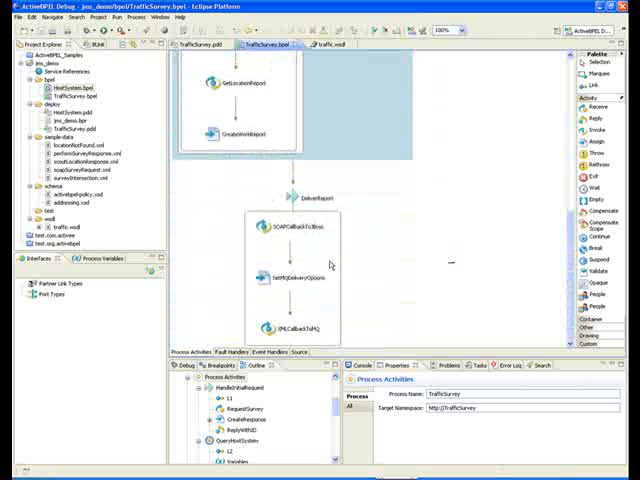
{"action": "mouse_move", "coordinate": [282, 226]}
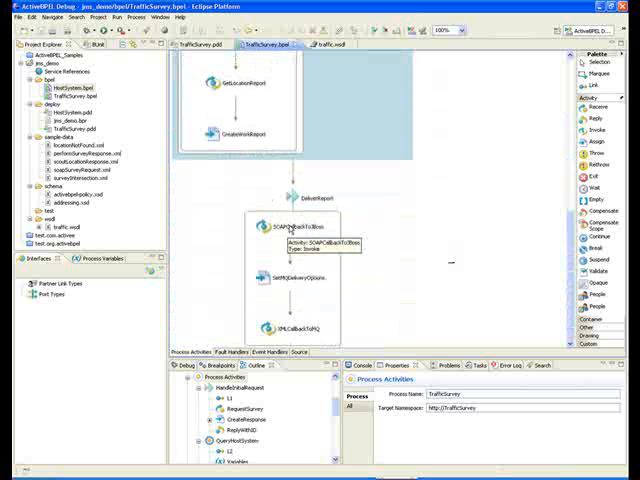
{"action": "mouse_move", "coordinate": [548, 332]}
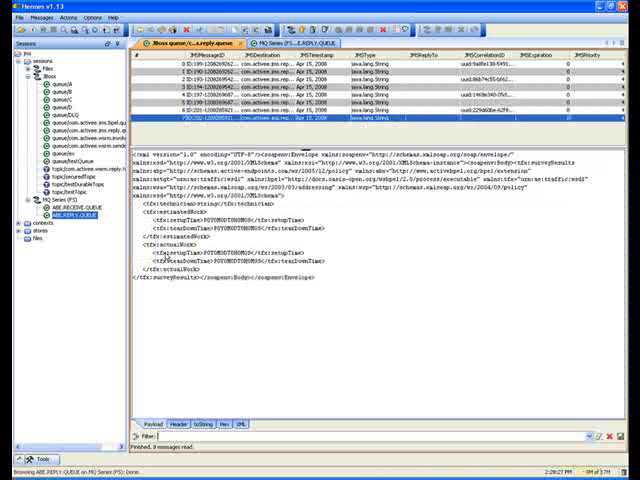
{"action": "mouse_move", "coordinate": [308, 310]}
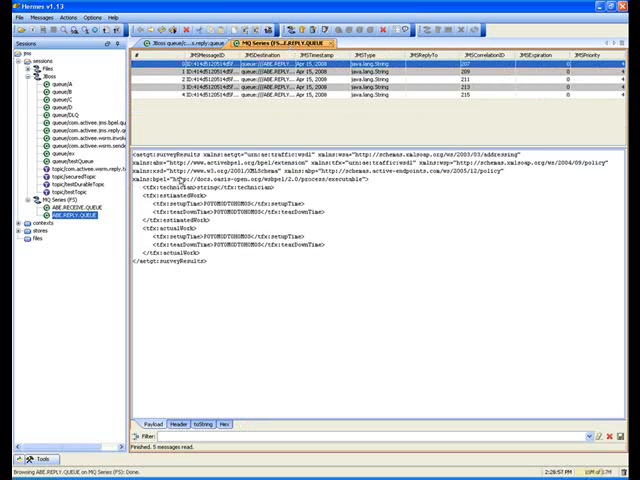
{"action": "mouse_move", "coordinate": [178, 178]}
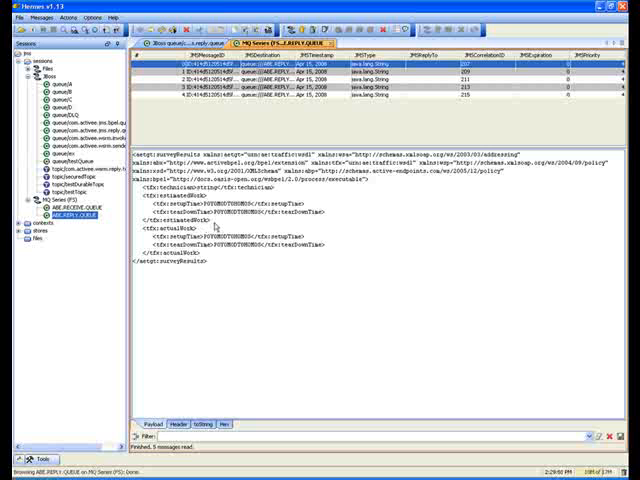
{"action": "mouse_move", "coordinate": [218, 226]}
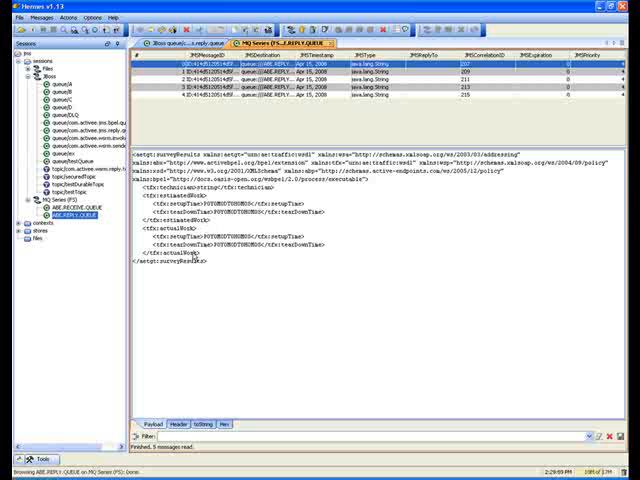